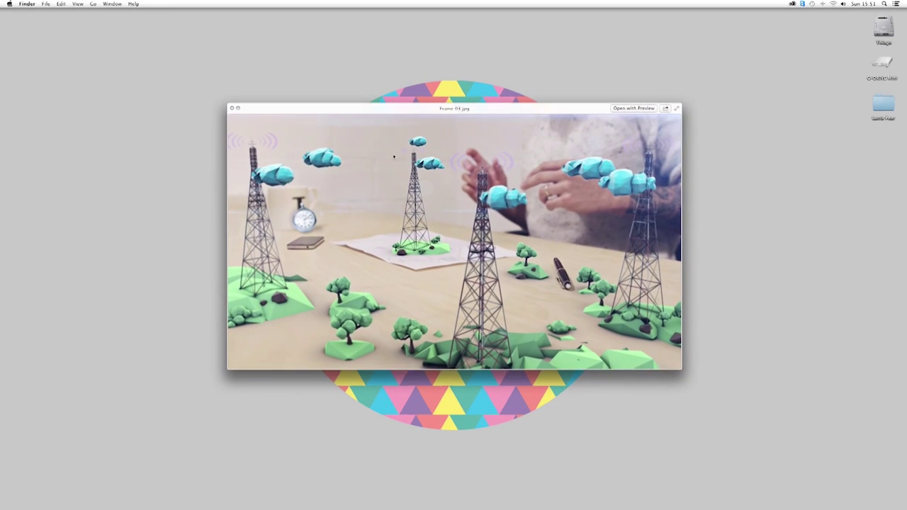
mouse_move(702, 340)
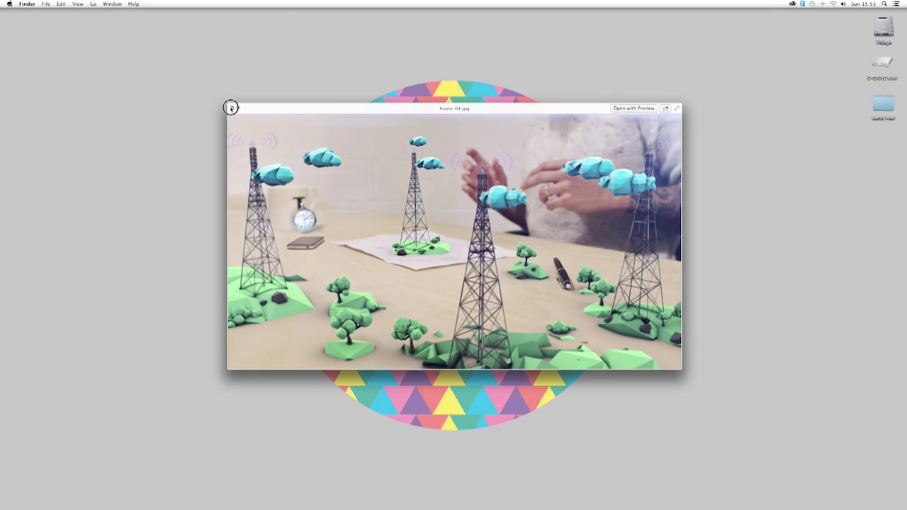
Step: Show the antenna project with red towers, clouds and low-poly trees in the Cinema 4D viewport
left_click(230, 108)
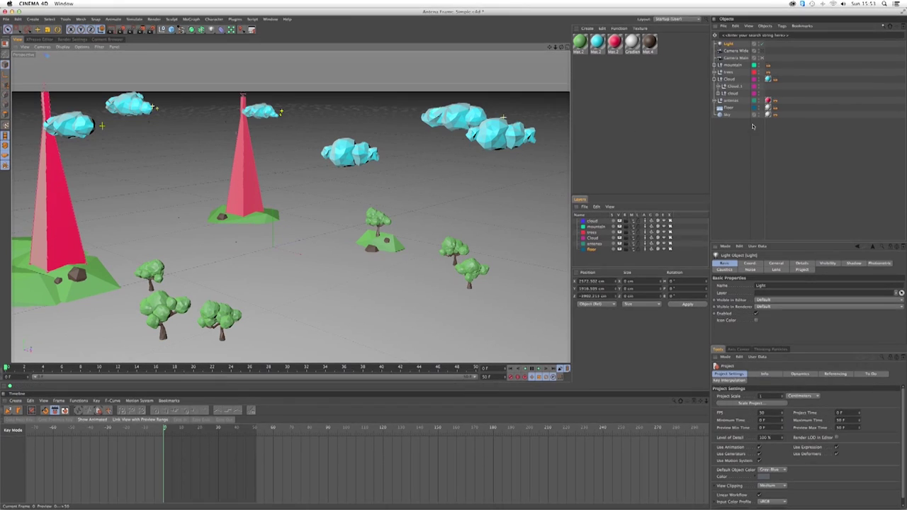
left_click(725, 114)
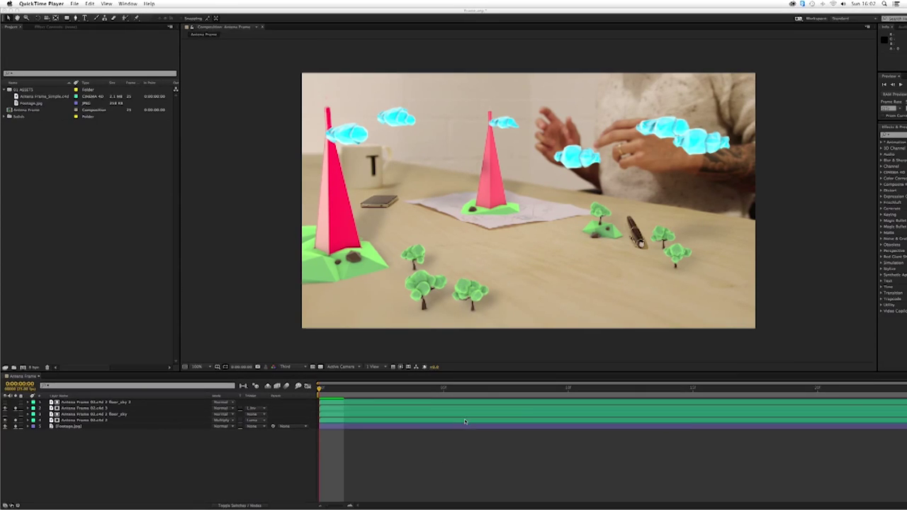
mouse_move(289, 253)
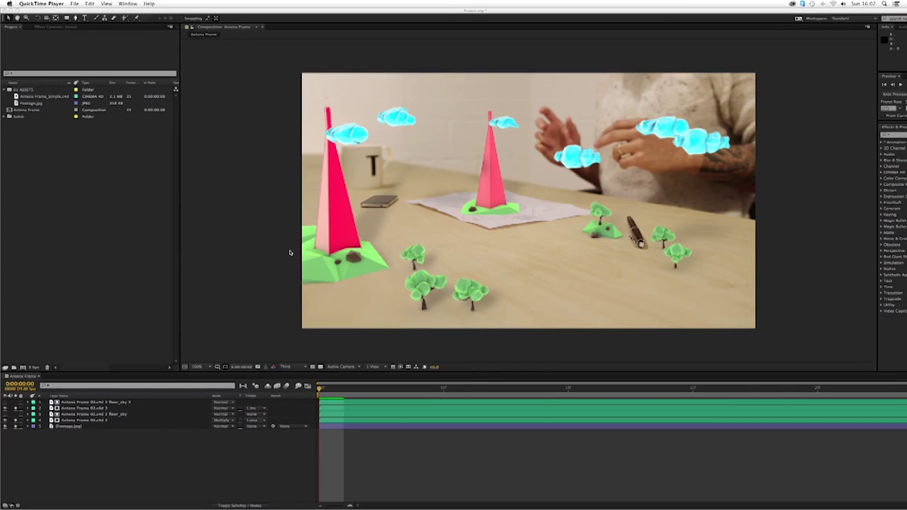
mouse_move(340, 376)
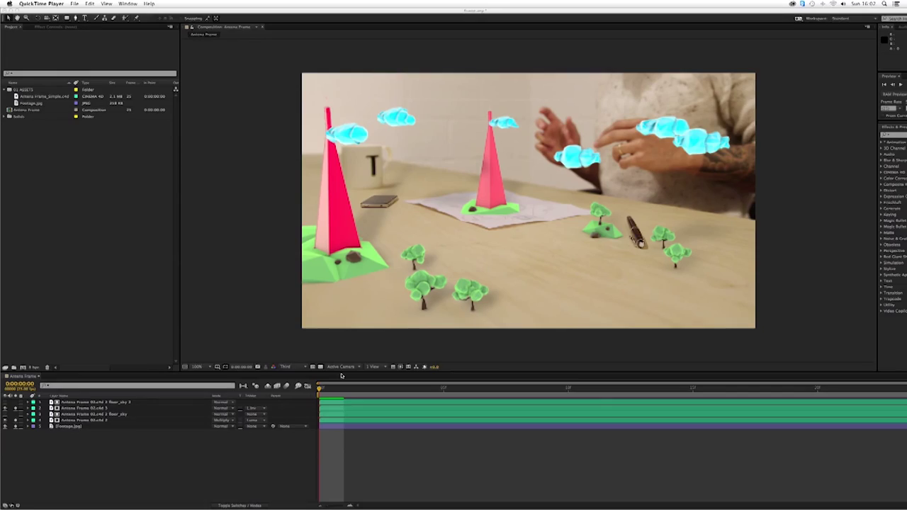
mouse_move(363, 482)
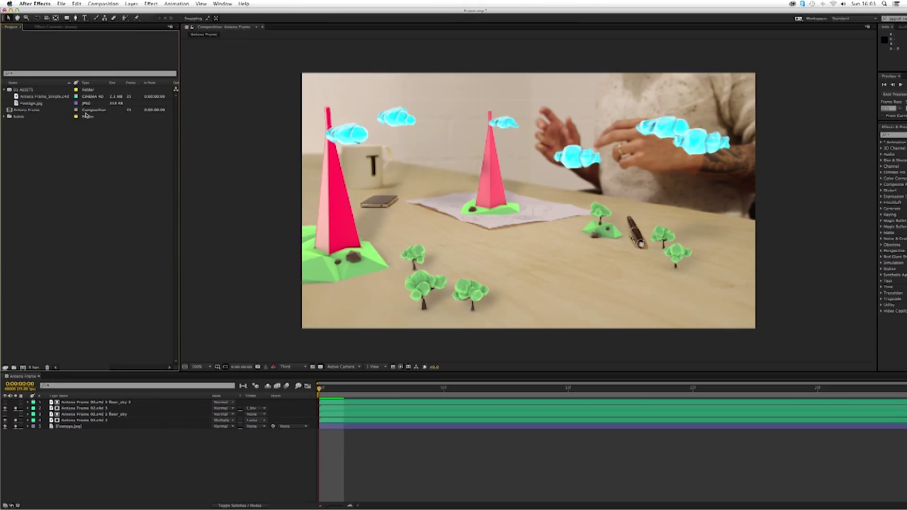
left_click(44, 4)
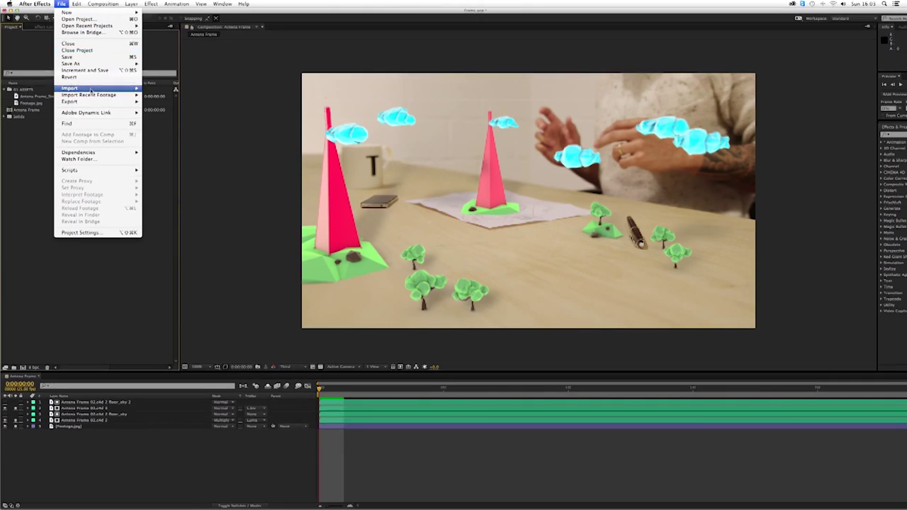
mouse_move(85, 13)
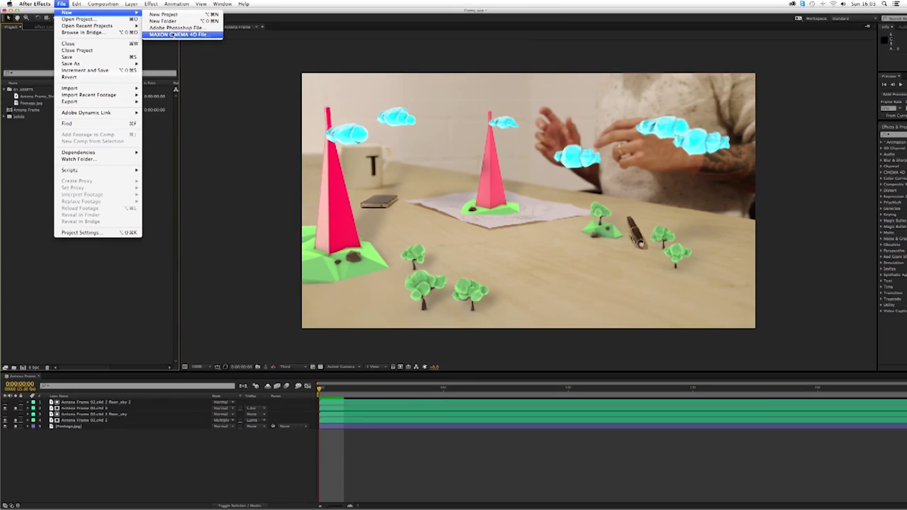
left_click(173, 34)
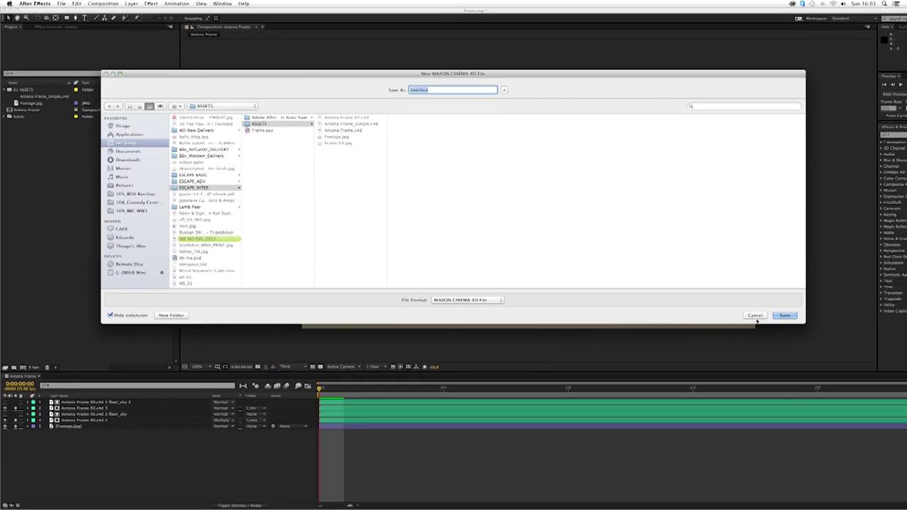
mouse_move(789, 335)
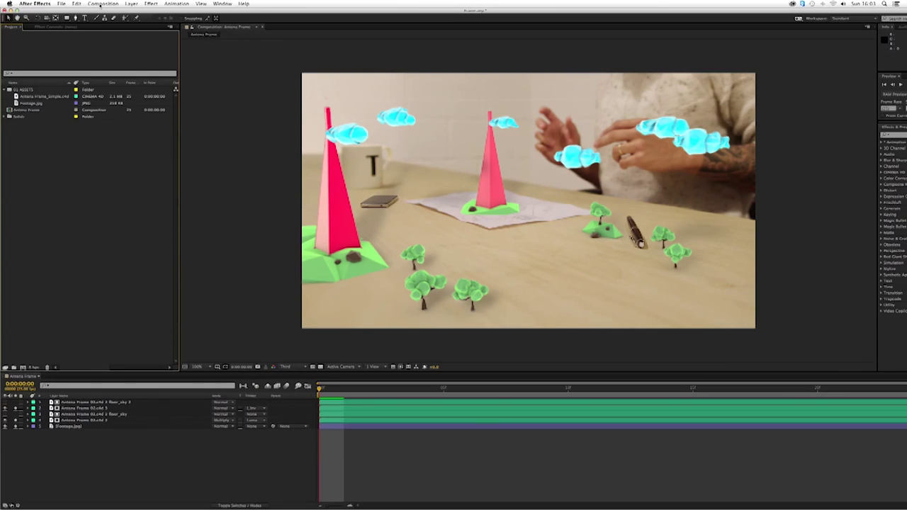
Step: Create a new empty composition via Composition > New Composition and confirm its settings
left_click(104, 5)
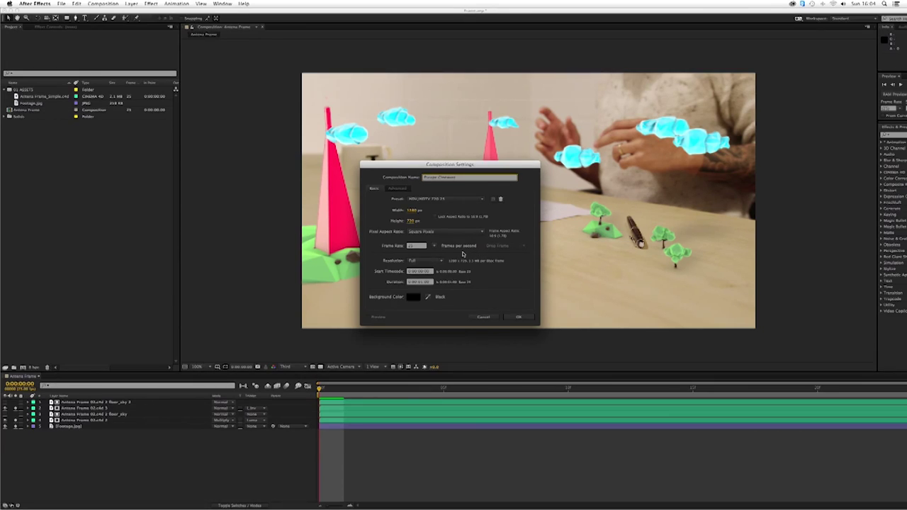
mouse_move(468, 283)
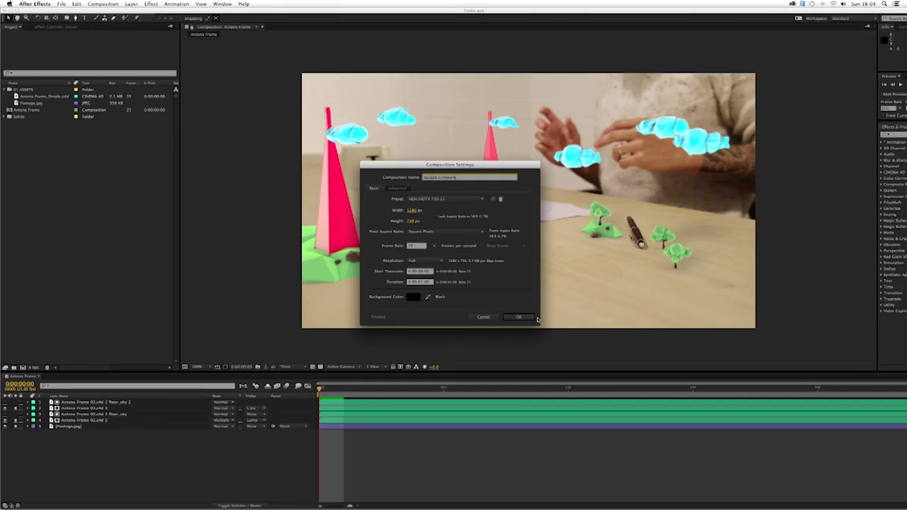
left_click(519, 317)
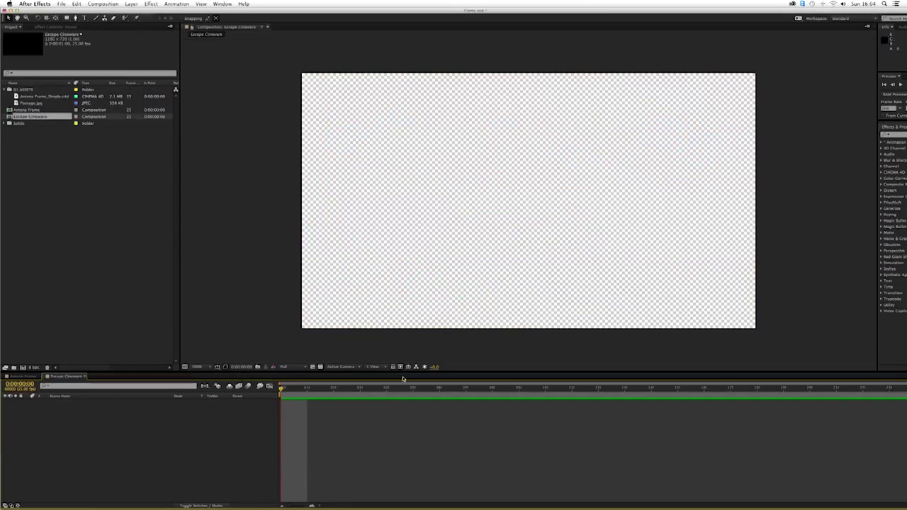
mouse_move(25, 125)
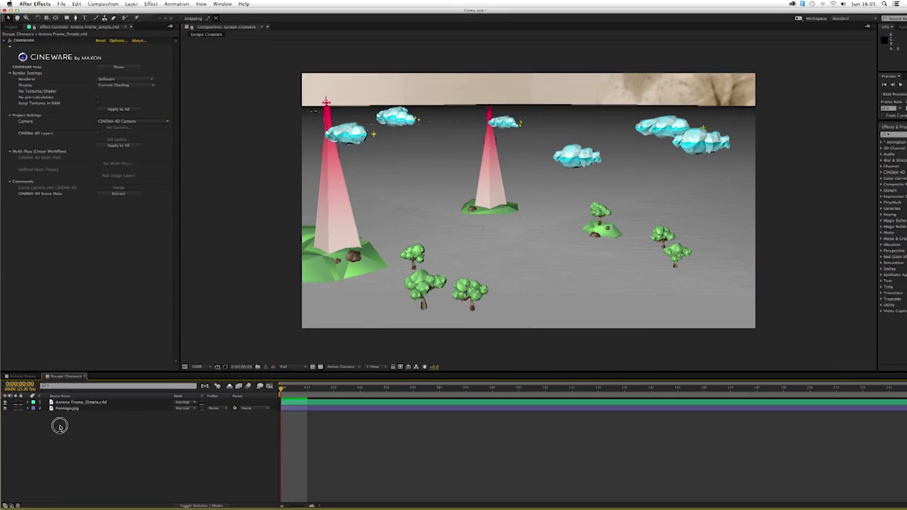
left_click(79, 402)
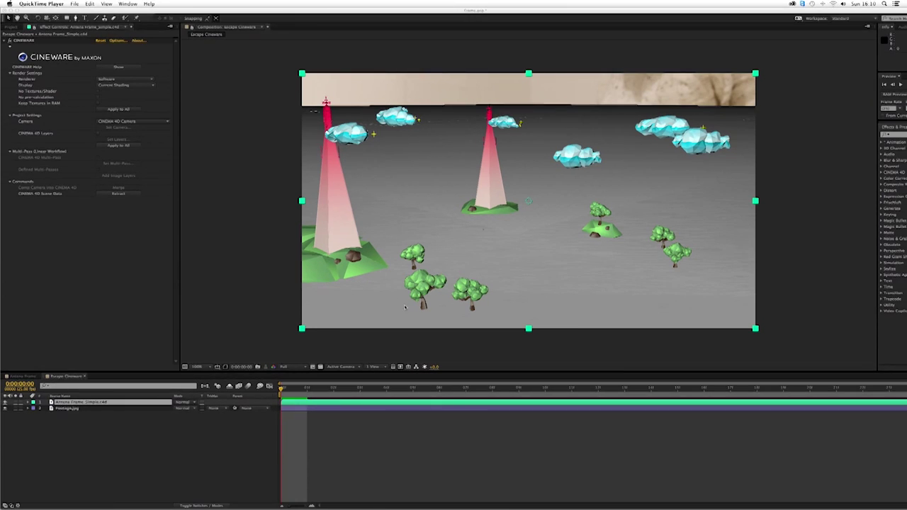
mouse_move(207, 153)
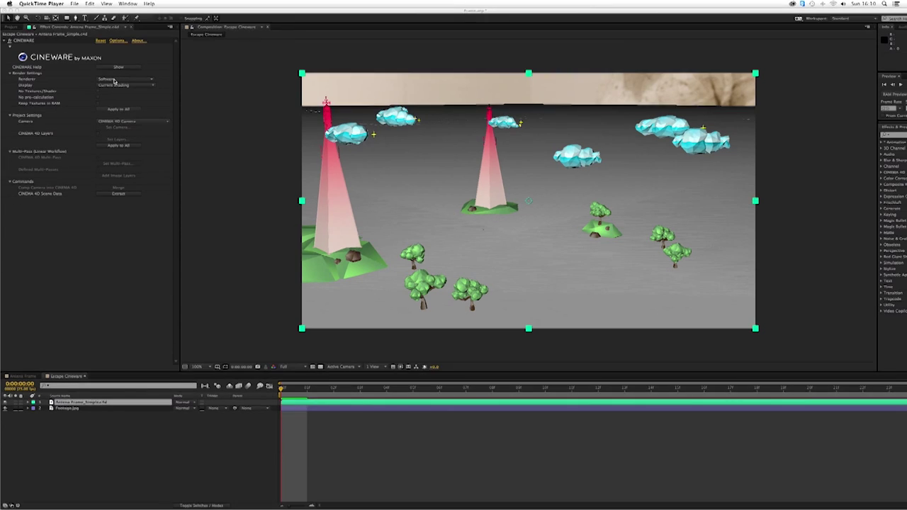
Step: Set the Cineware Renderer to Standard (Draft) so the ground turns light with cast shadows
left_click(127, 78)
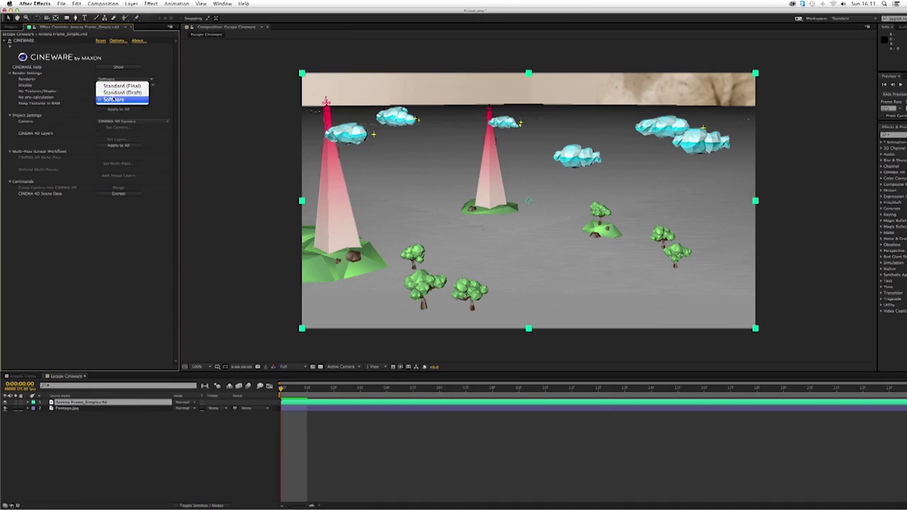
mouse_move(128, 95)
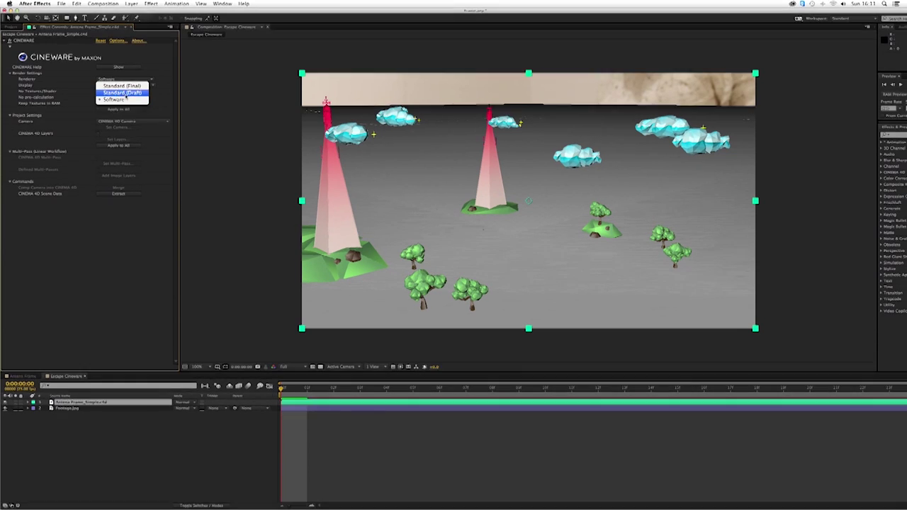
left_click(124, 92)
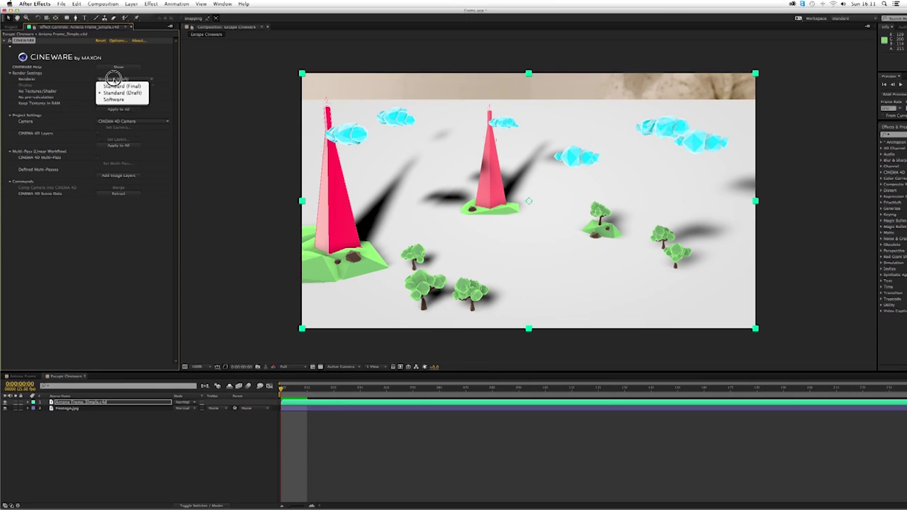
left_click(119, 86)
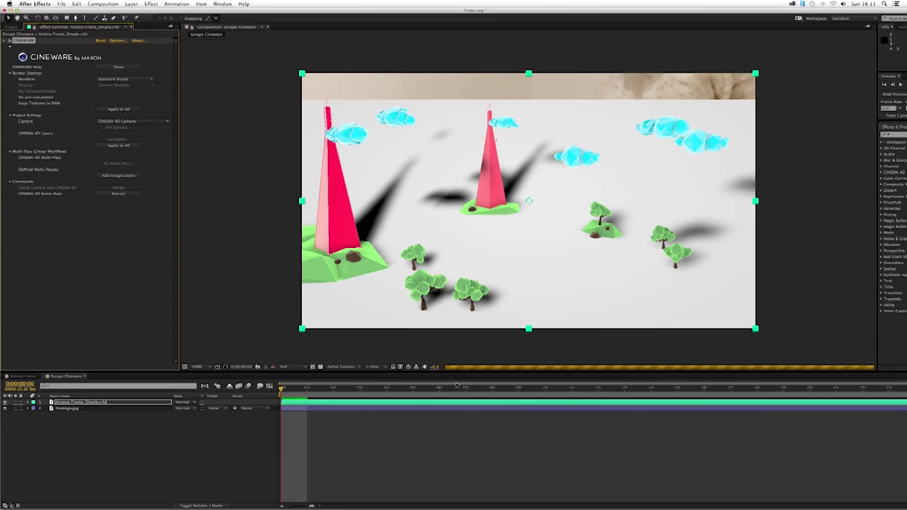
mouse_move(465, 359)
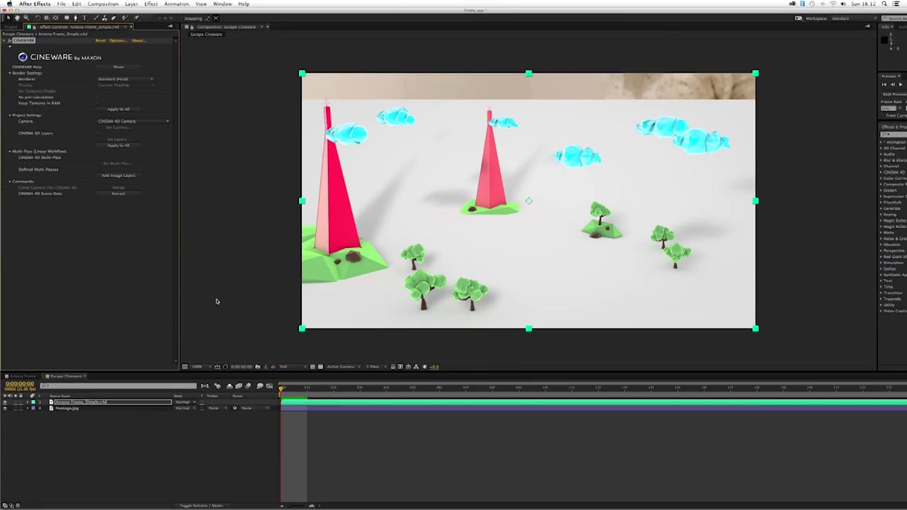
Step: Set the Cineware Renderer back to Software and Display to Wireframe over the photo plate
left_click(120, 74)
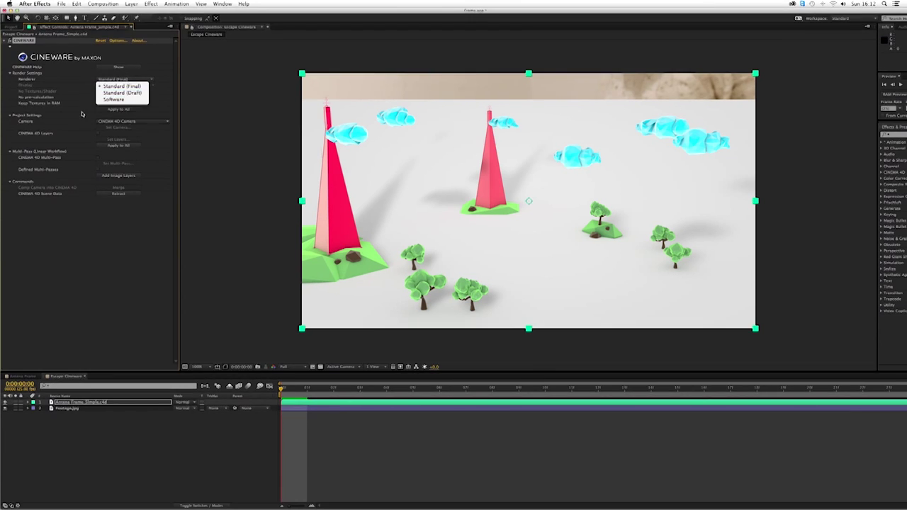
left_click(114, 99)
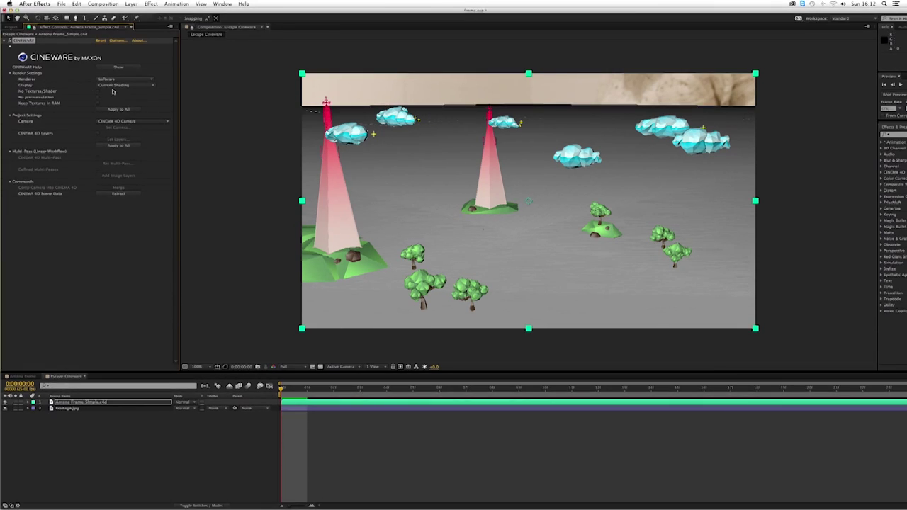
left_click(127, 85)
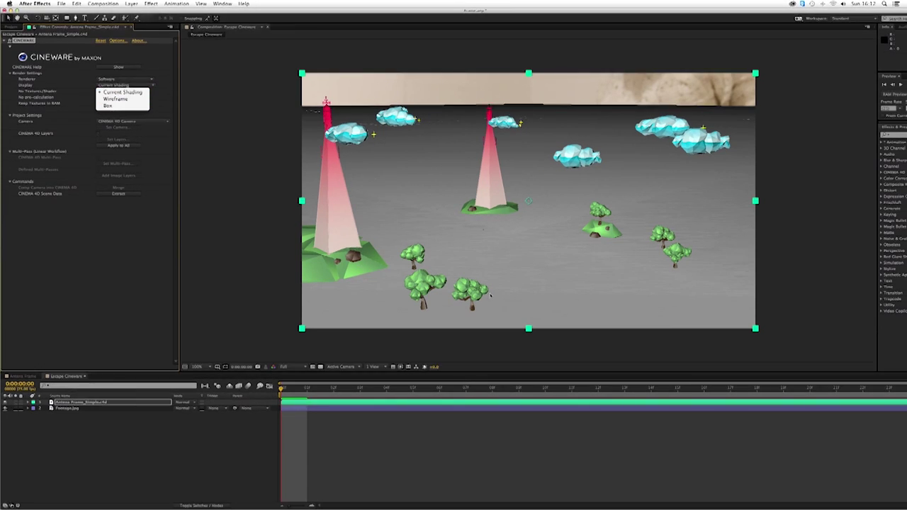
mouse_move(113, 108)
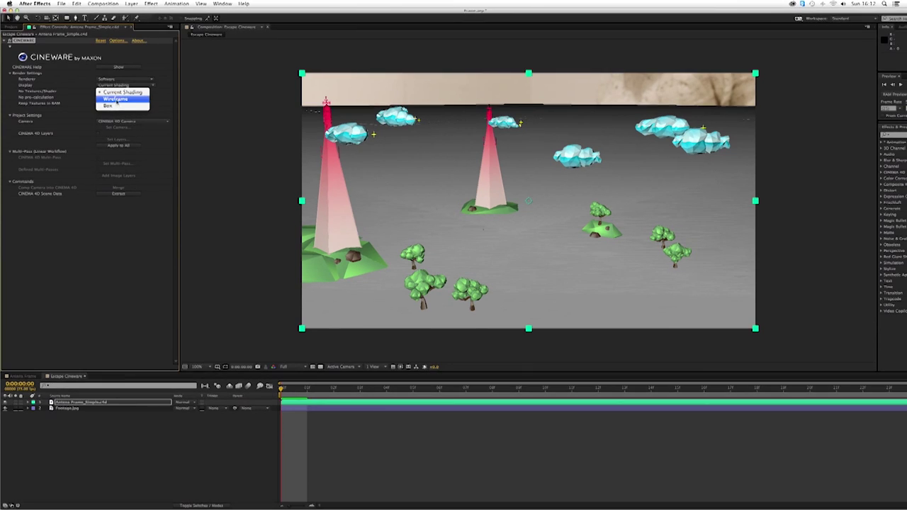
left_click(118, 102)
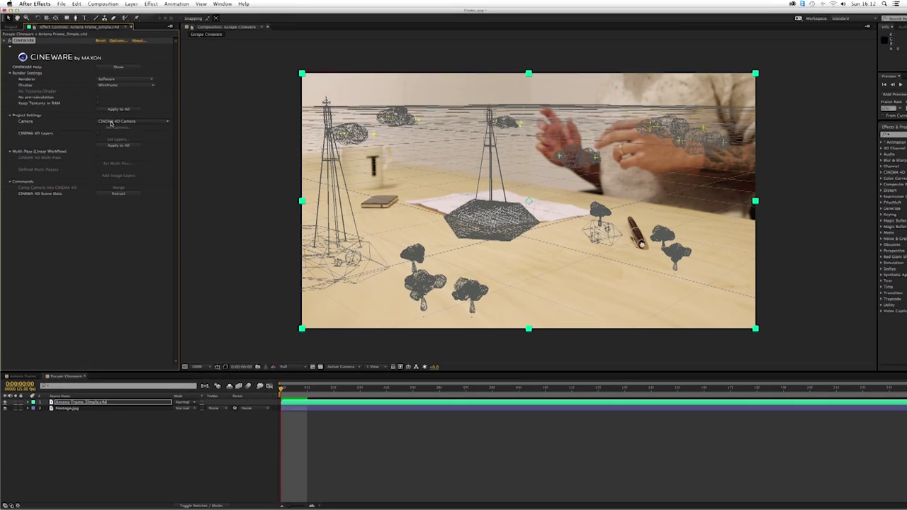
Step: Switch Display to Box, then back to Current Shading for the grey shaded preview
left_click(127, 85)
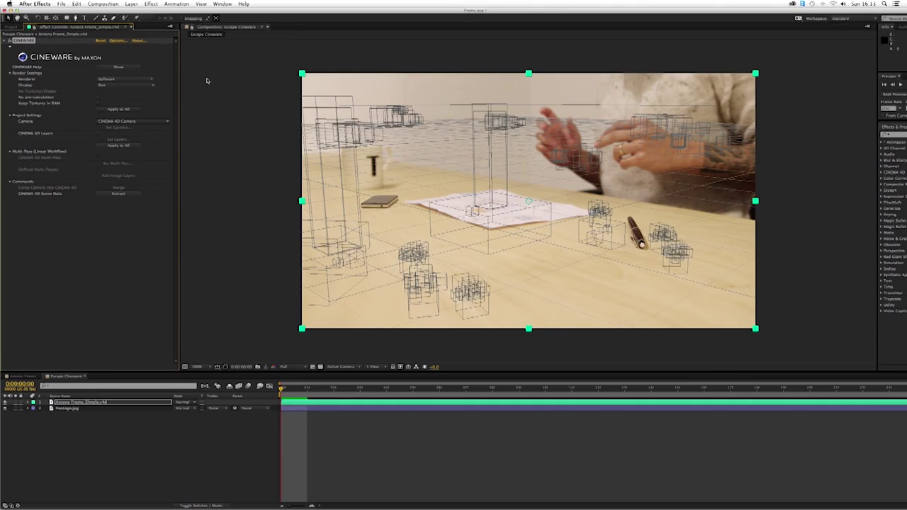
left_click(125, 85)
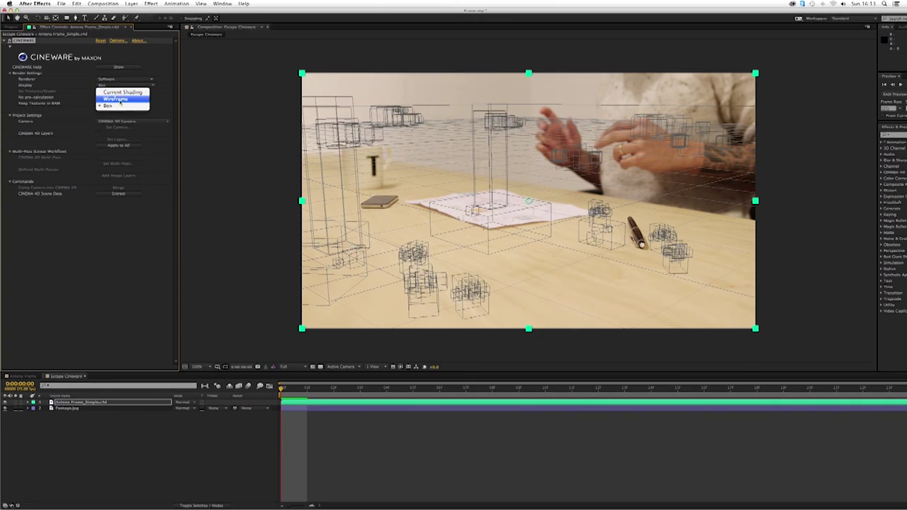
left_click(119, 93)
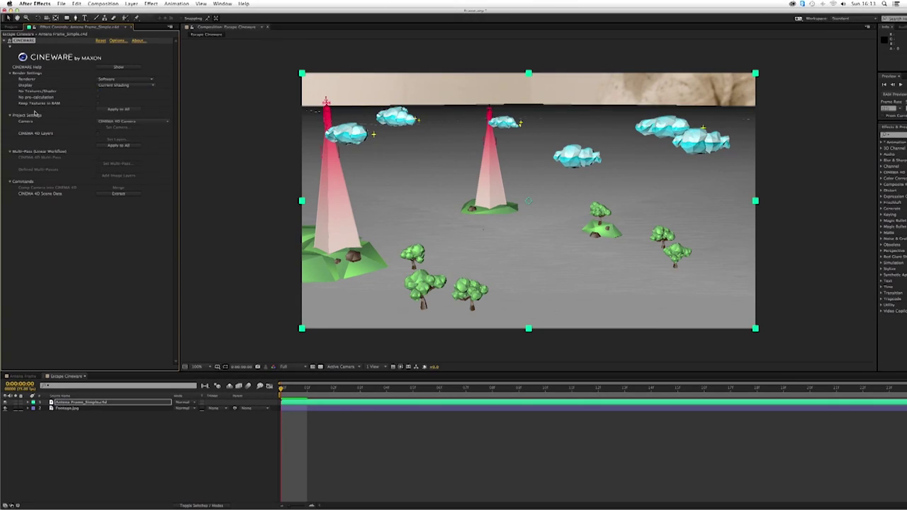